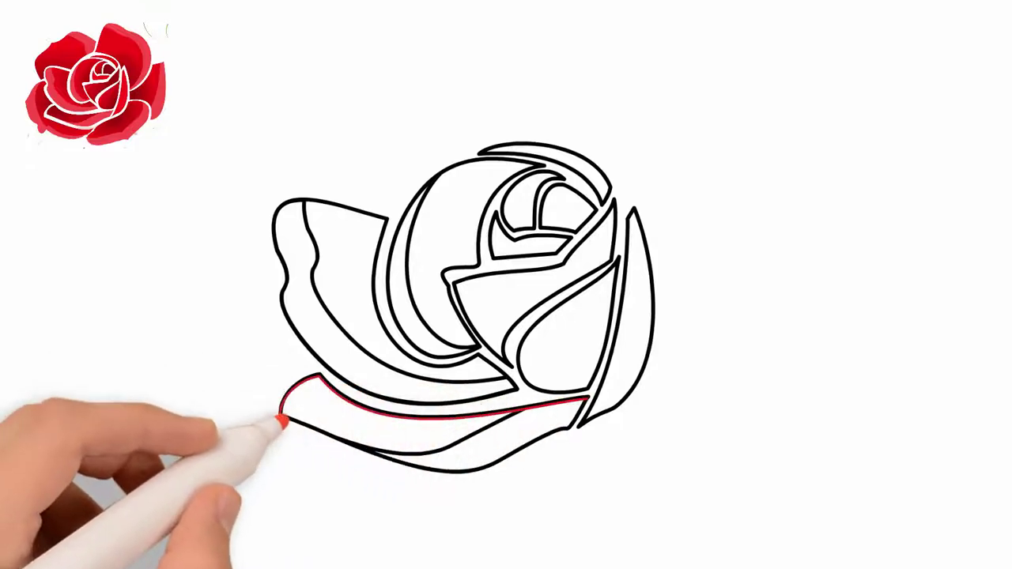
Trace the lower red petal and wide outer petal outlines beneath the black bud
{"action": "left_click_drag", "start_coordinate": [285, 419], "coordinate": [459, 522]}
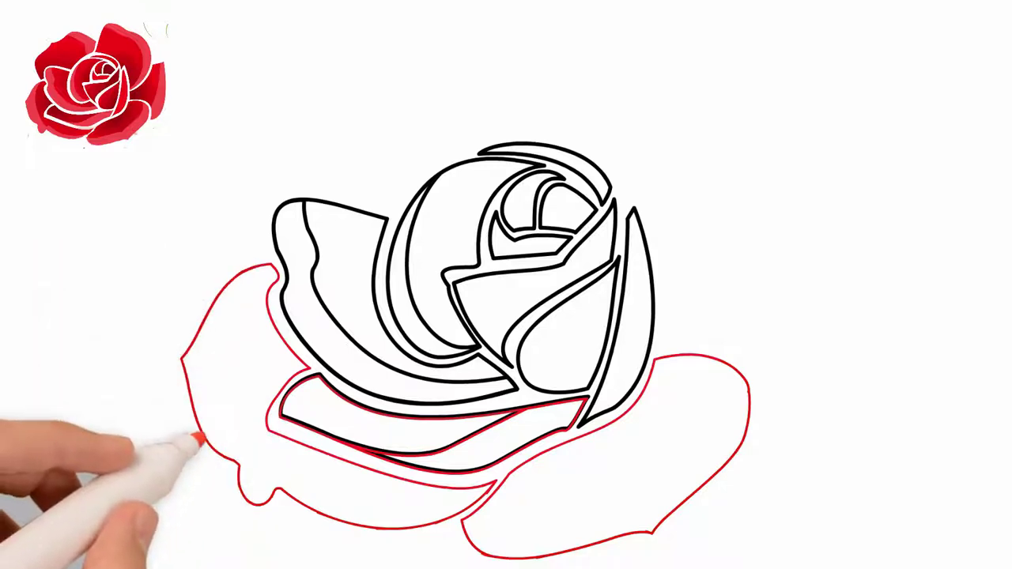
{"action": "mouse_move", "coordinate": [348, 522]}
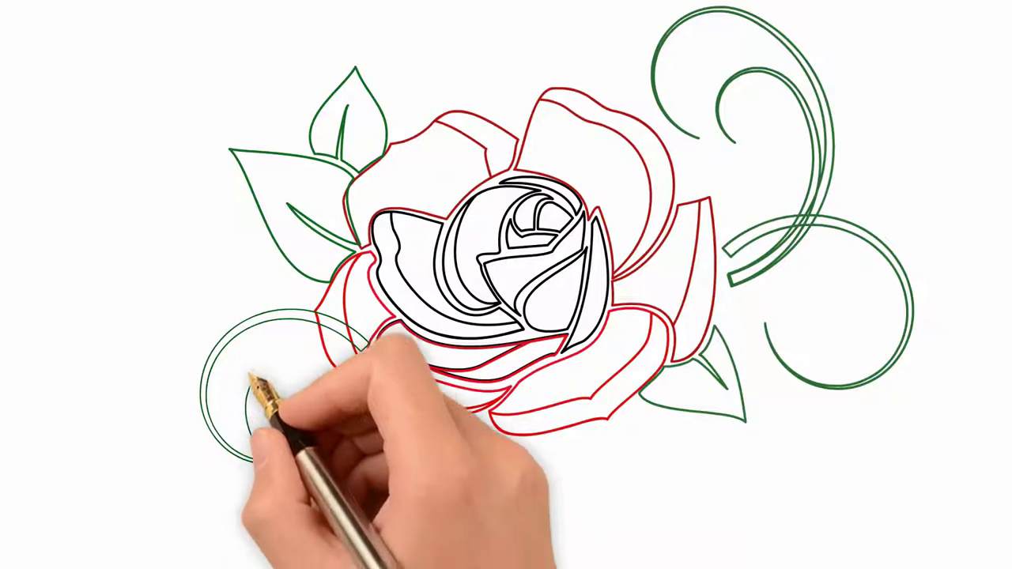
{"action": "mouse_move", "coordinate": [332, 411]}
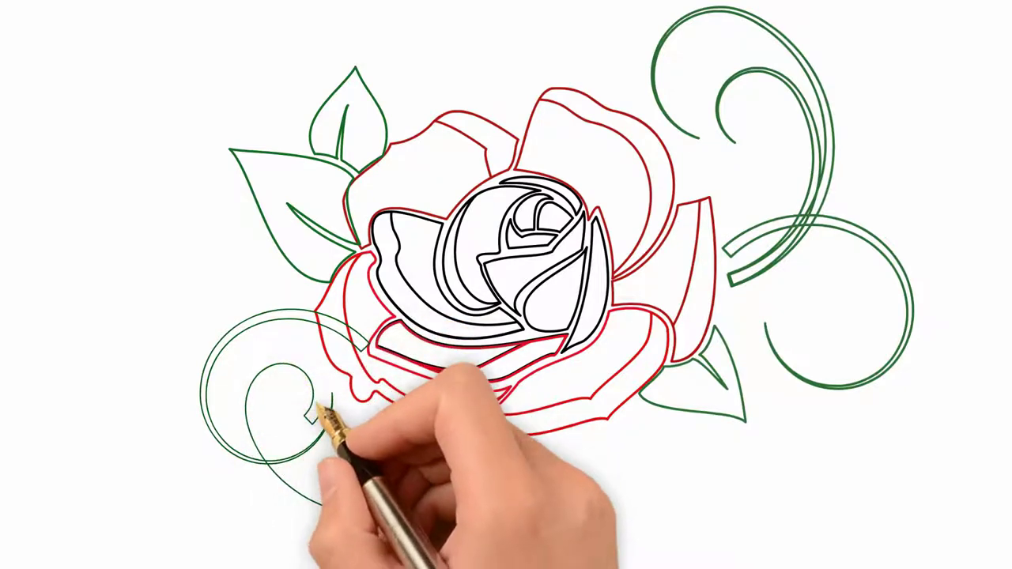